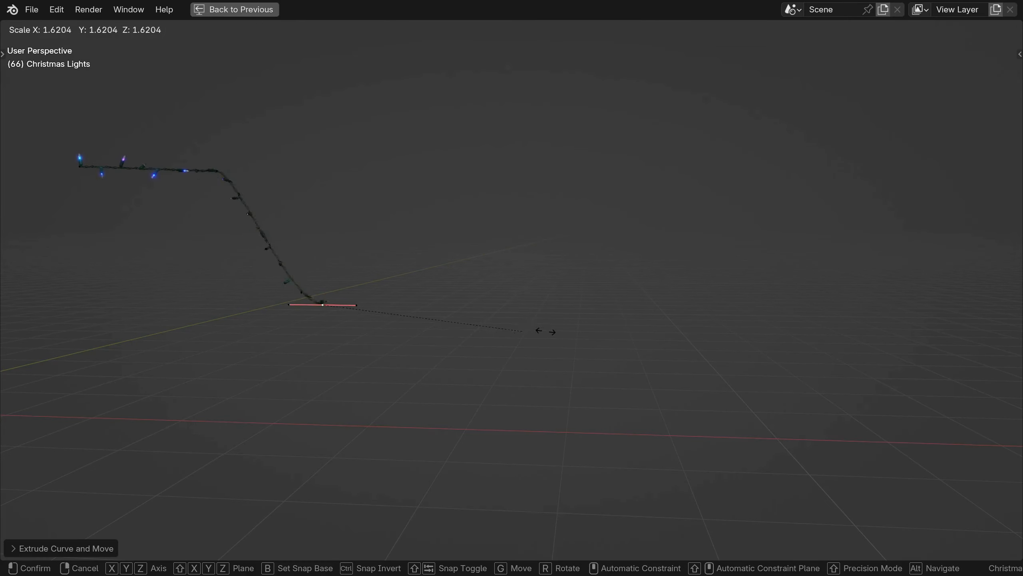
Step: Add a Geometry Nodes modifier to the spiral and list node groups including Christmas Lights
left_click(631, 318)
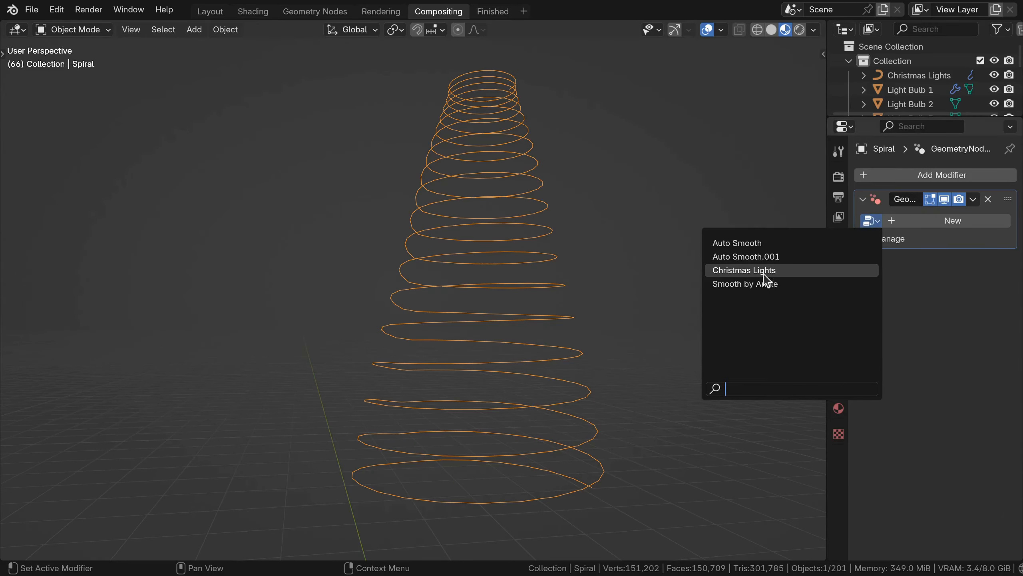
Step: Assign the Christmas Lights node group so the spiral and string show glowing multicoloured bulbs
left_click(745, 269)
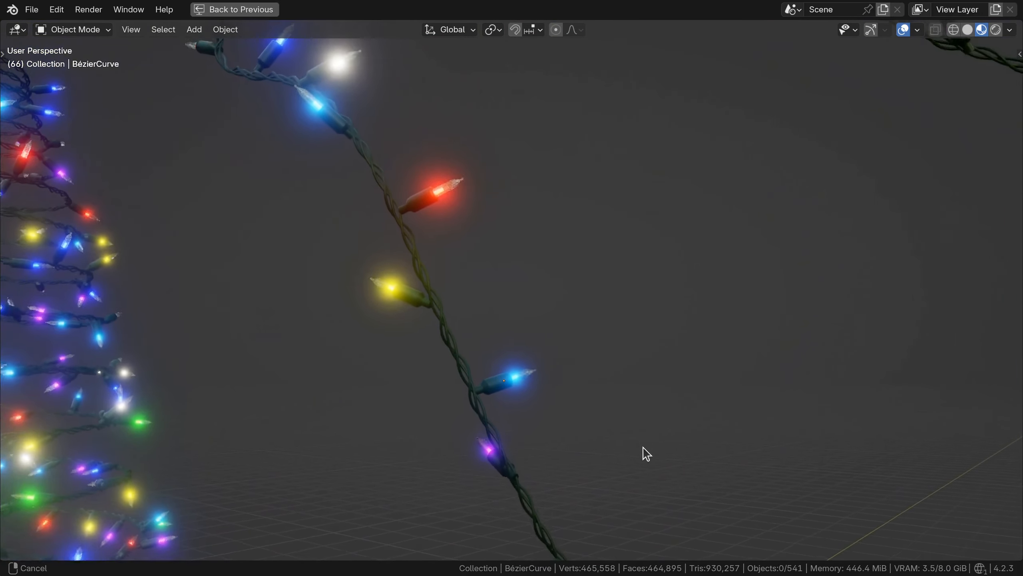
key("Tab")
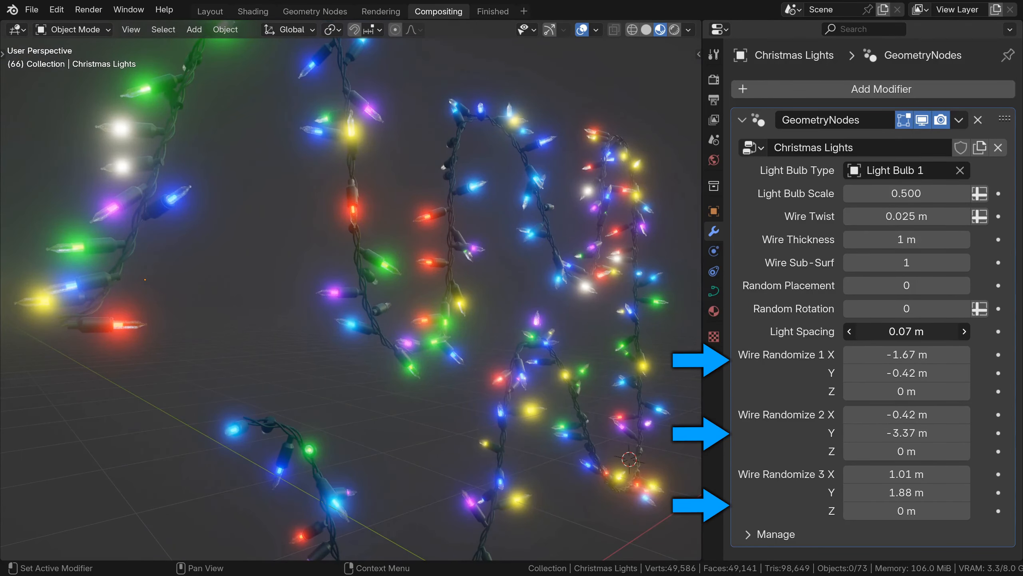
Step: Raise Light Spacing from 0.07 m to 0.2 m for fewer, wider-spaced bulbs
left_click_drag(906, 331, 927, 331)
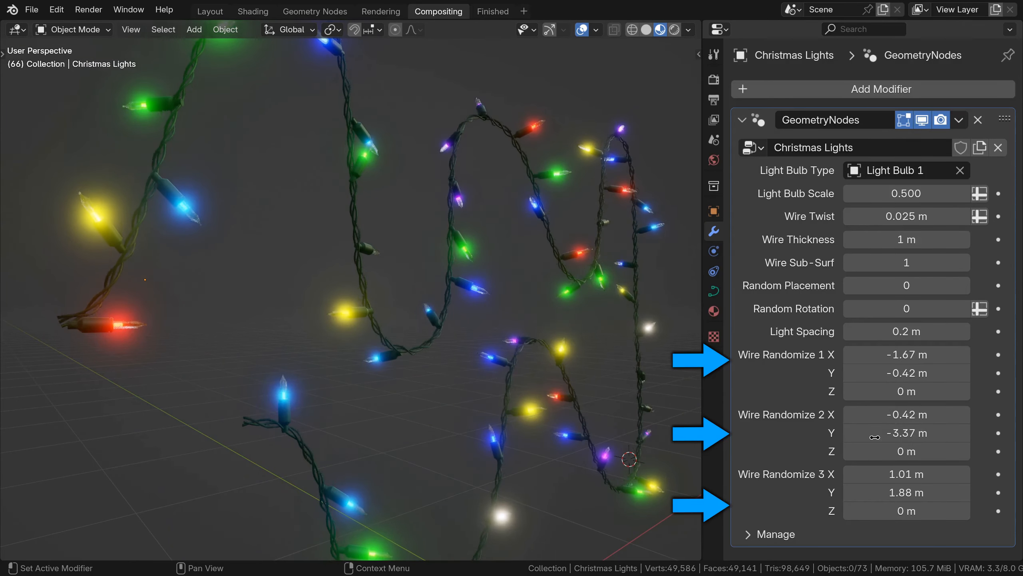
Step: Set Resample Curve to Length mode and lower Wire Twist to 0.019 m
left_click(314, 12)
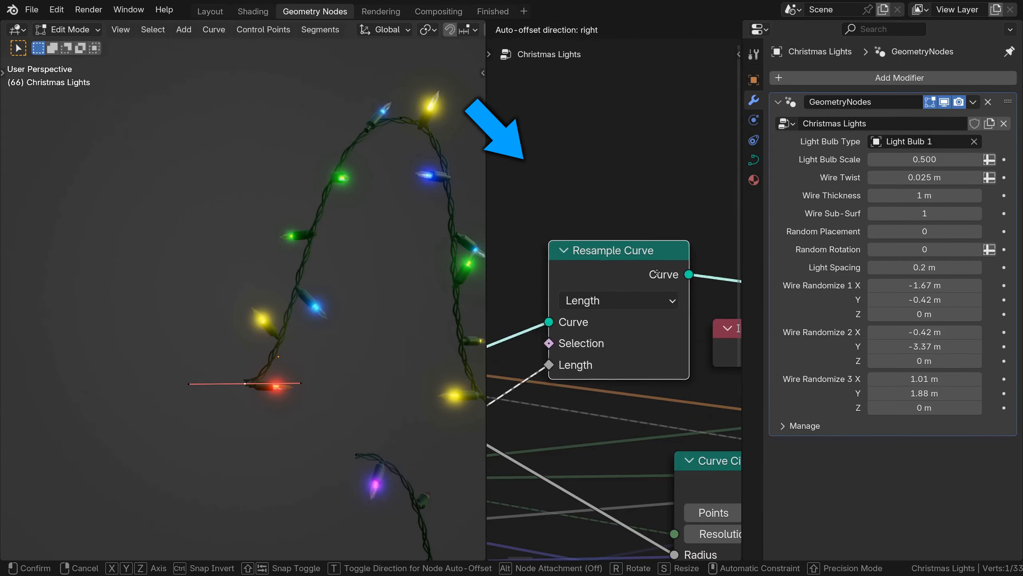
left_click(617, 301)
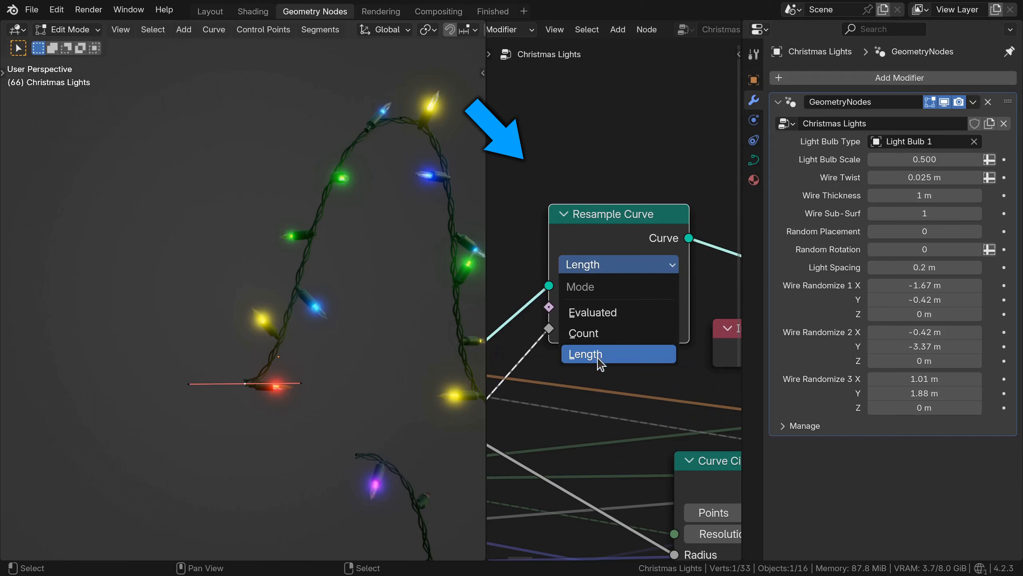
left_click(585, 354)
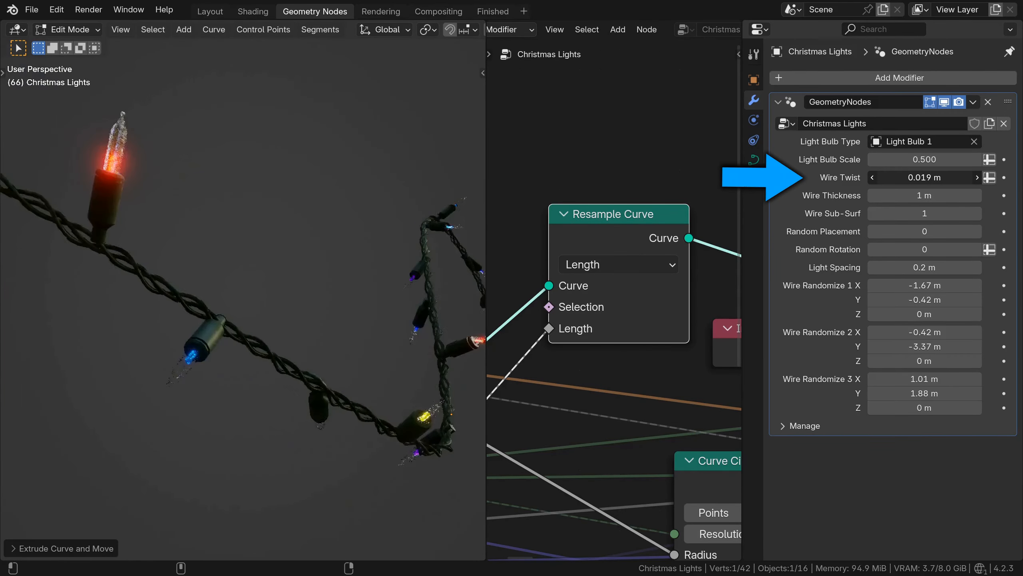
left_click(493, 11)
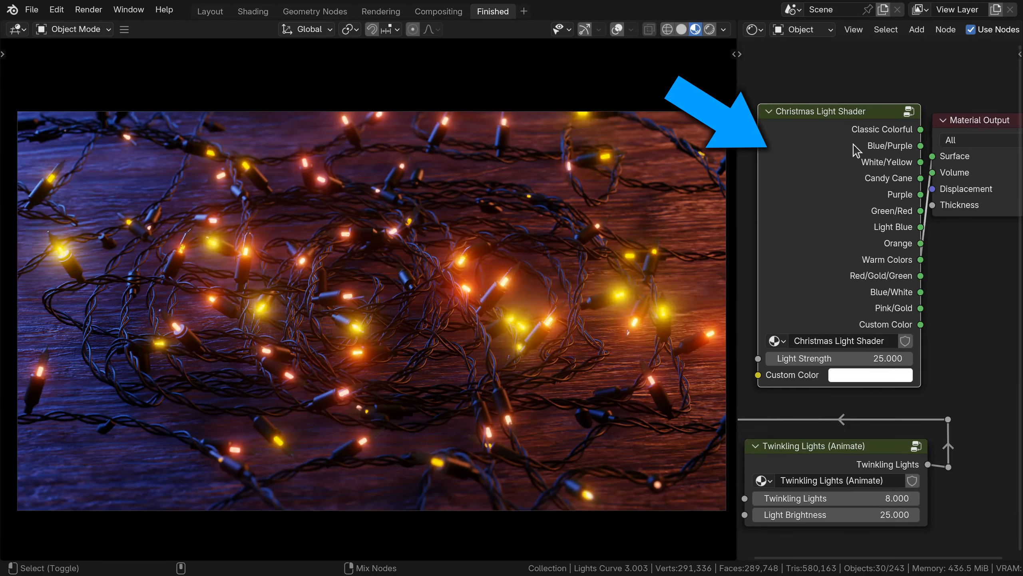
Step: Route the Christmas Light Shader's white/custom output to the Material Output so the strings glow white
left_click(890, 145)
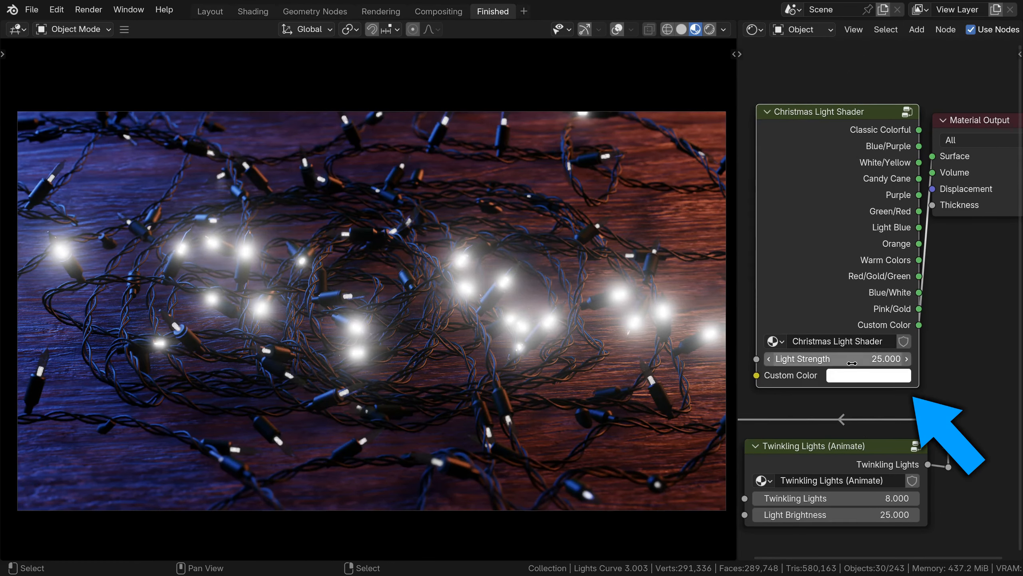
left_click(869, 375)
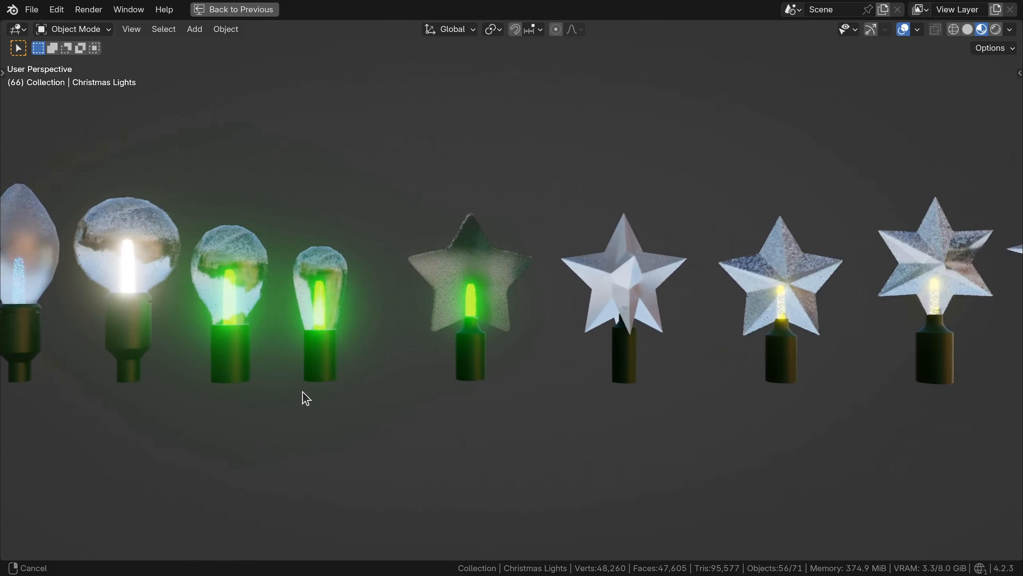
Step: Switch Light Bulb Type through 3 and 10 to star-shaped Light Bulb 14
left_click(492, 11)
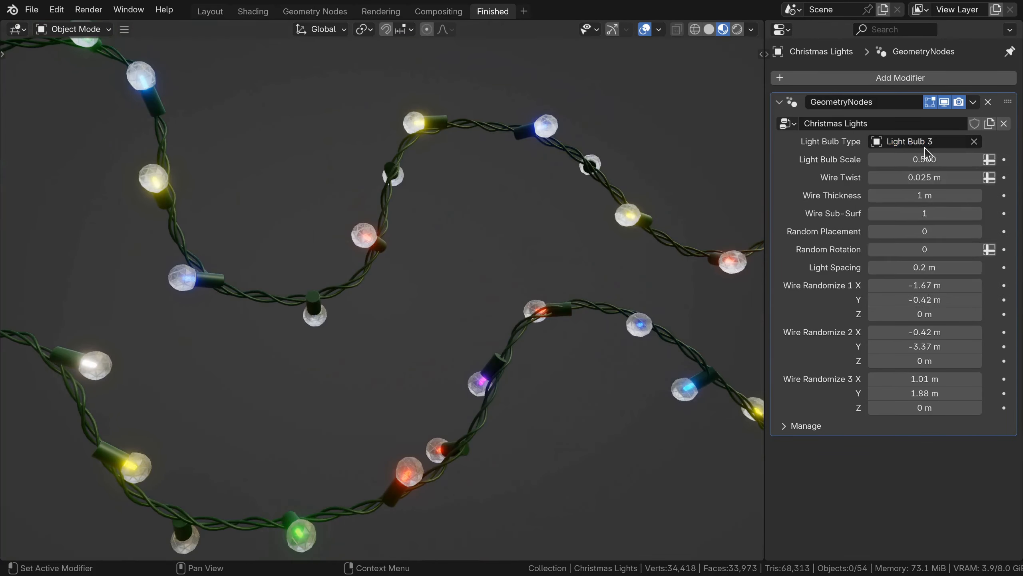
left_click(920, 141)
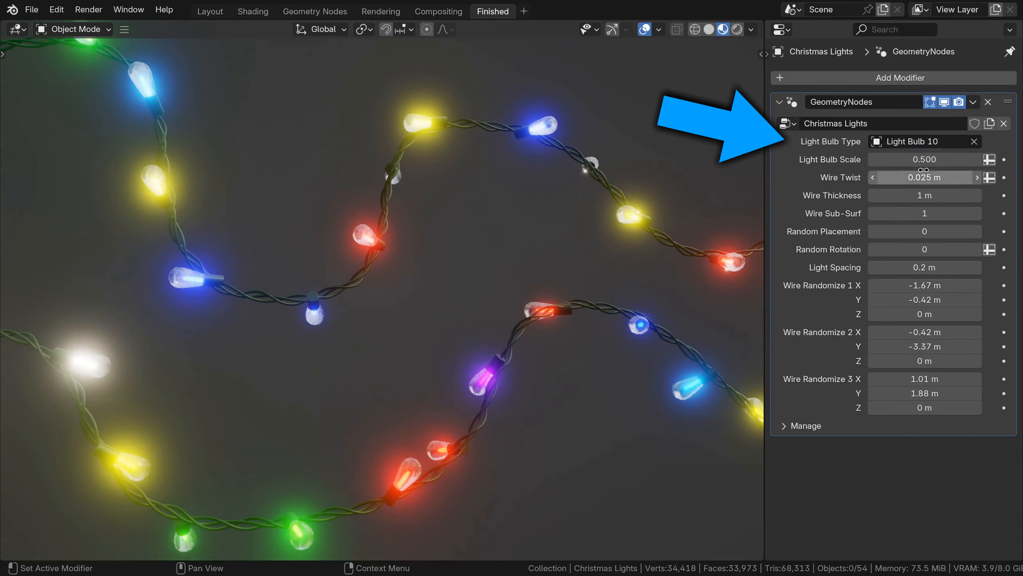
left_click(923, 140)
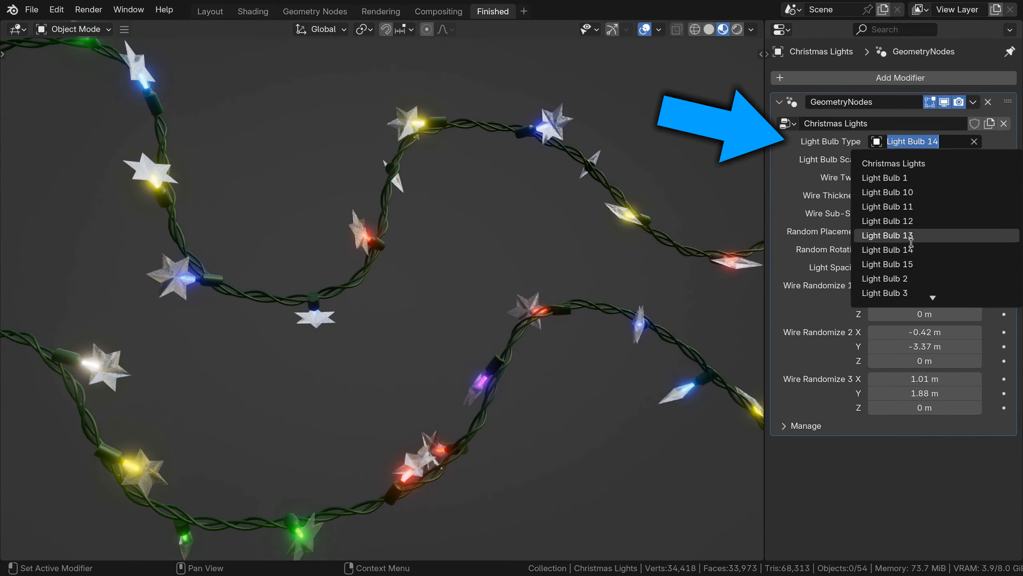
Step: Feed the Curve Circle through three duplicated Transform nodes into Join Geometry for offset wire circles
left_click(438, 11)
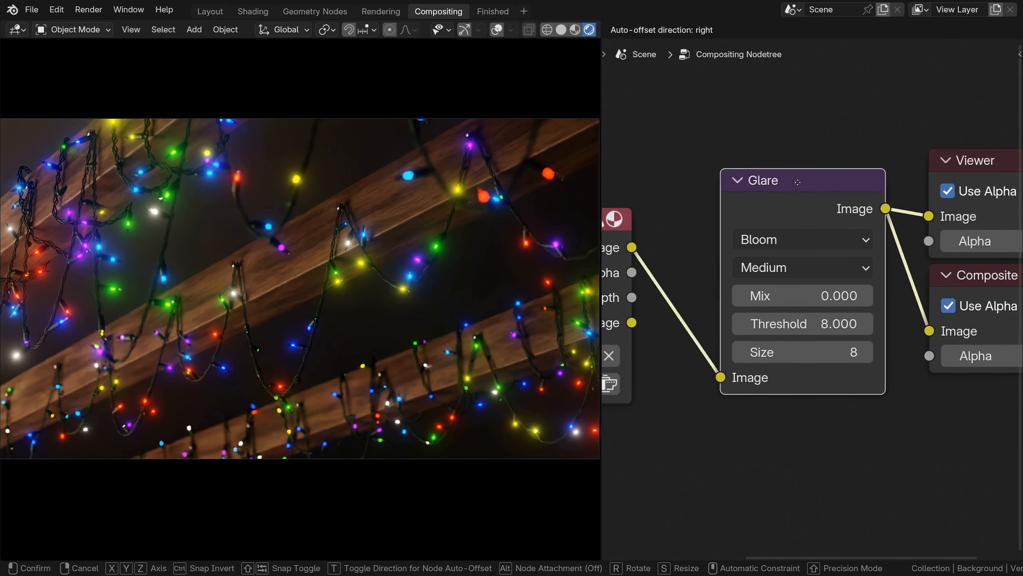
left_click_drag(802, 323, 848, 323)
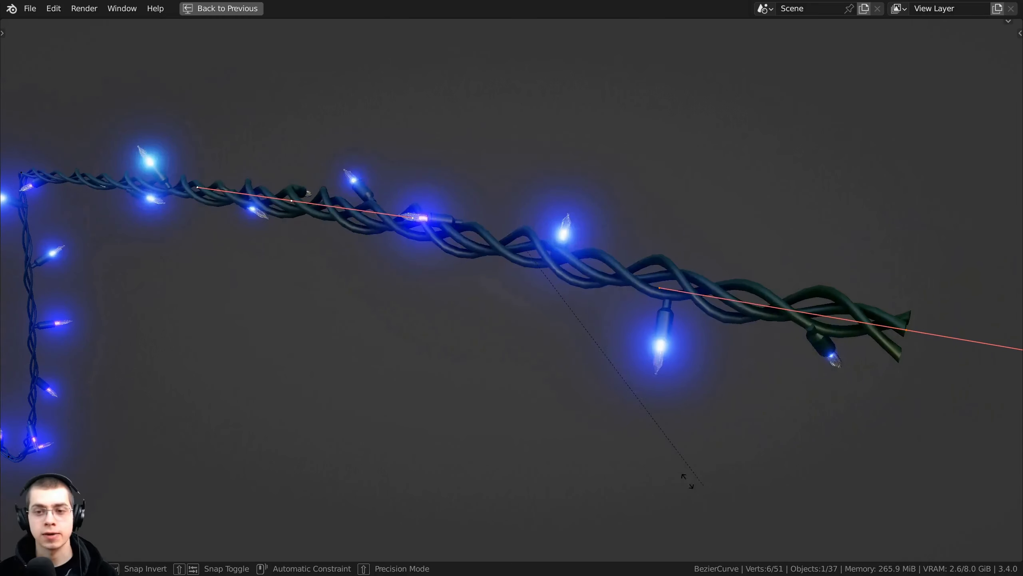
left_click(616, 10)
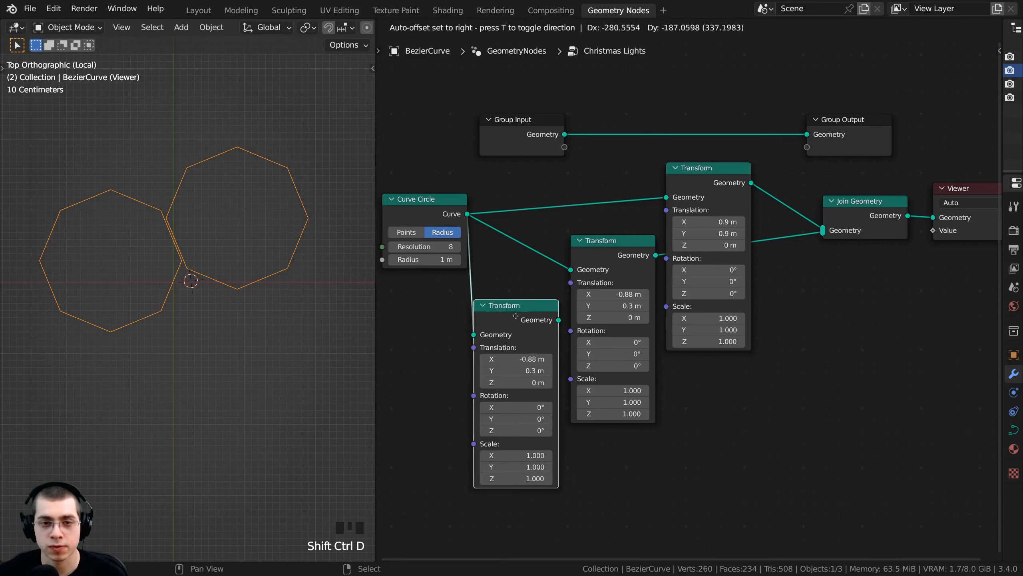